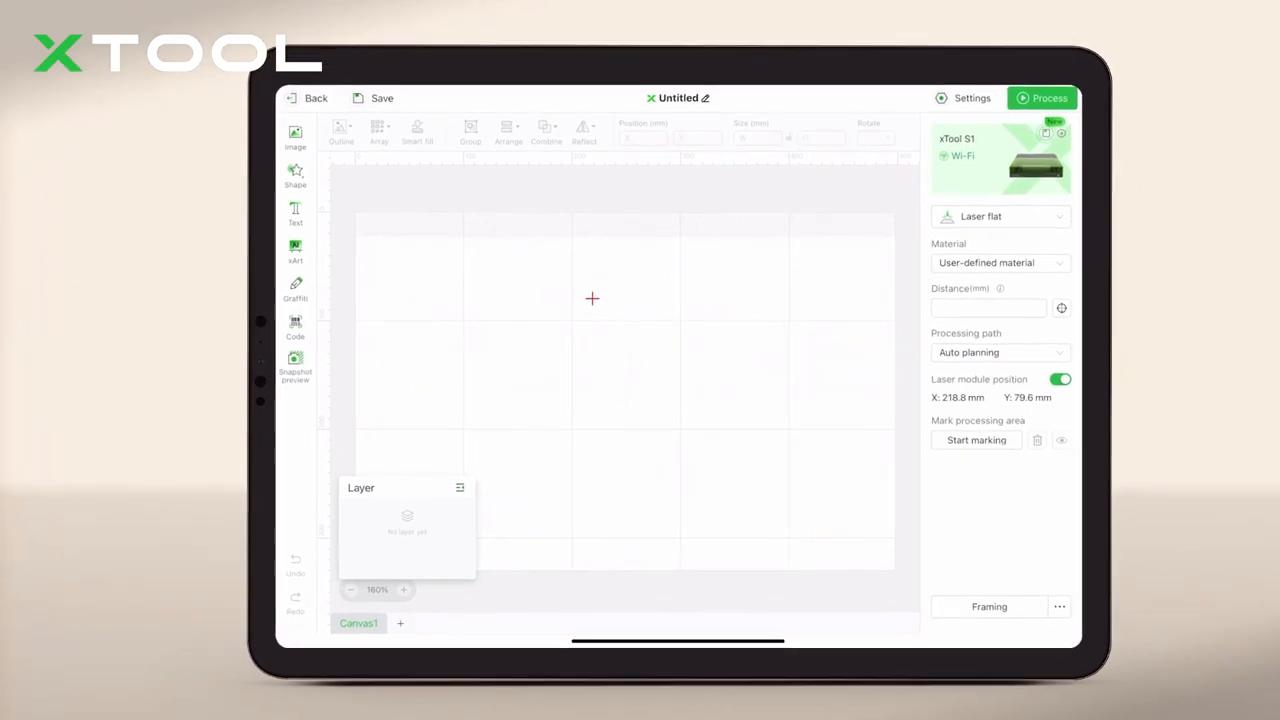
- Show the Shoot background / Hide background options from the Snapshot preview toolbar button
left_click(295, 363)
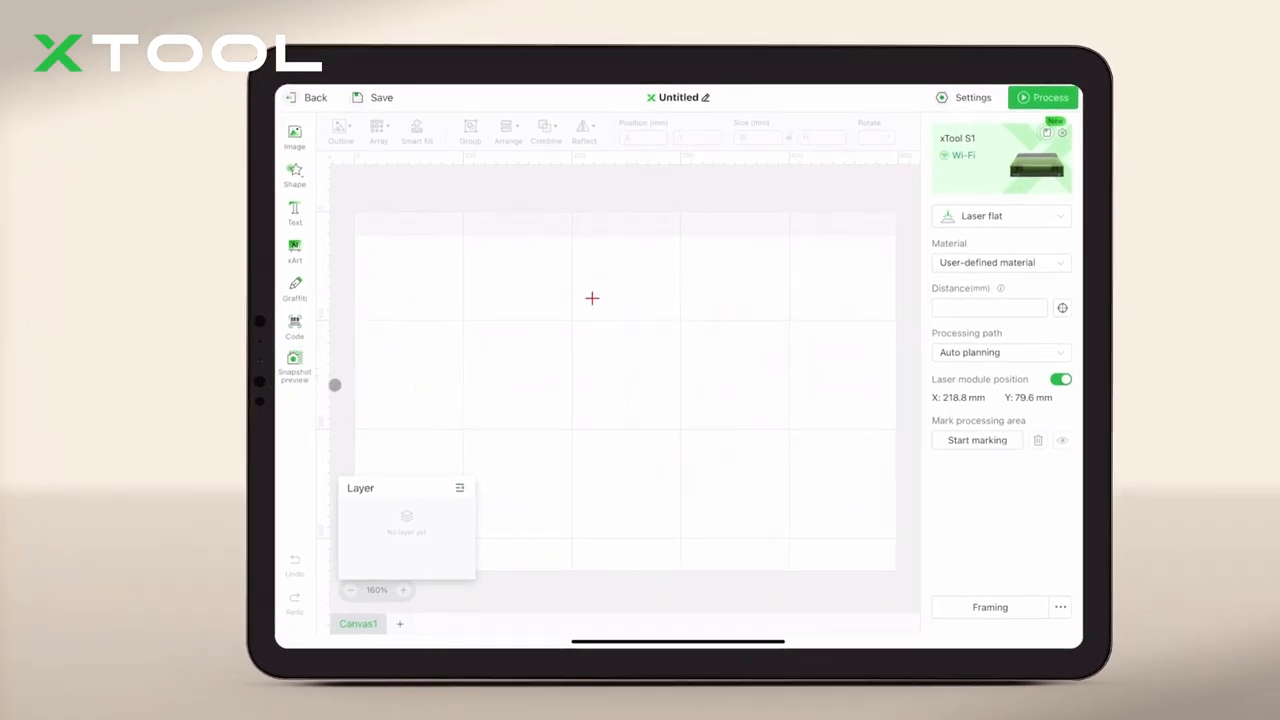
left_click(294, 365)
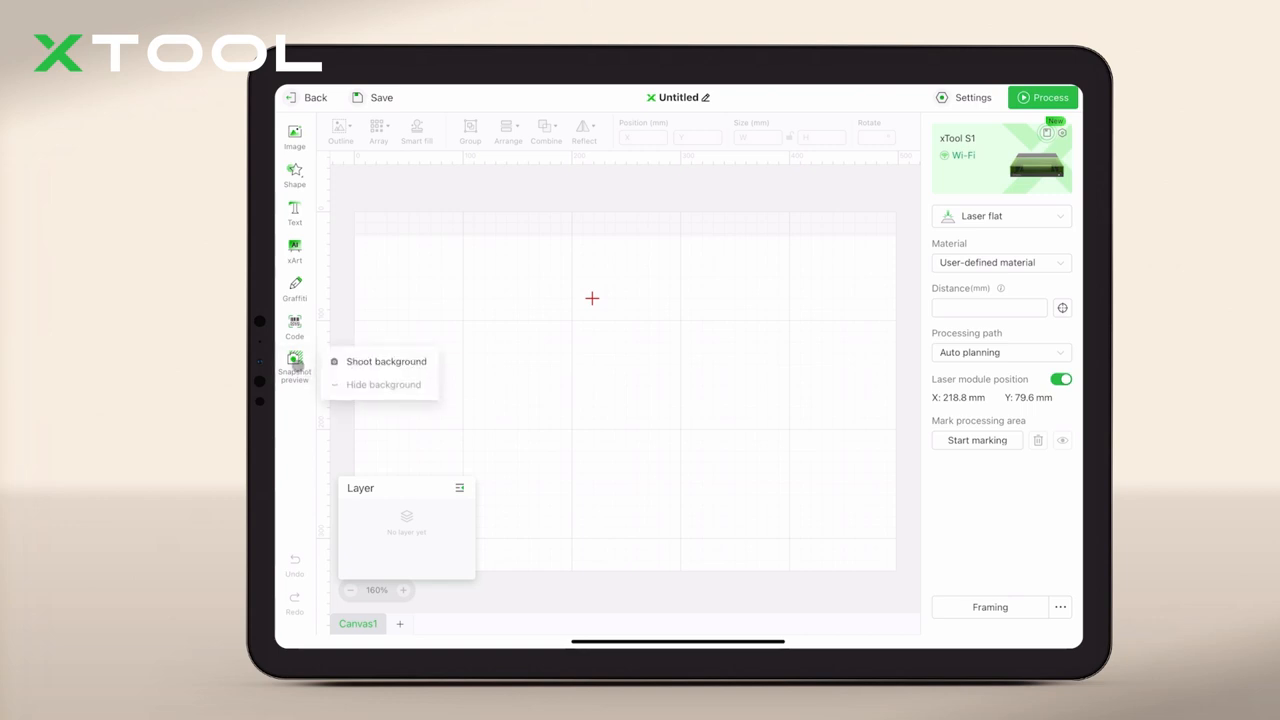
- Calibrate the camera by recording stickers 1–4 with the S1 button, then open the viewfinder
left_click(386, 361)
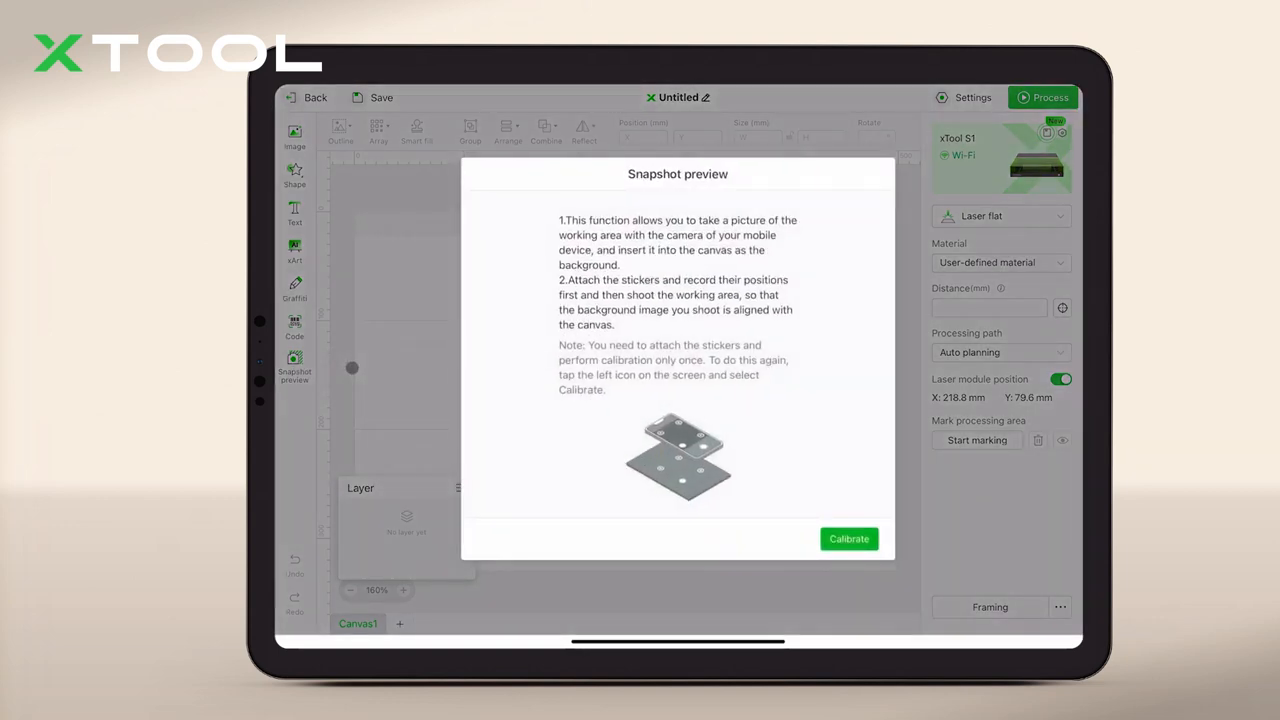
left_click(848, 538)
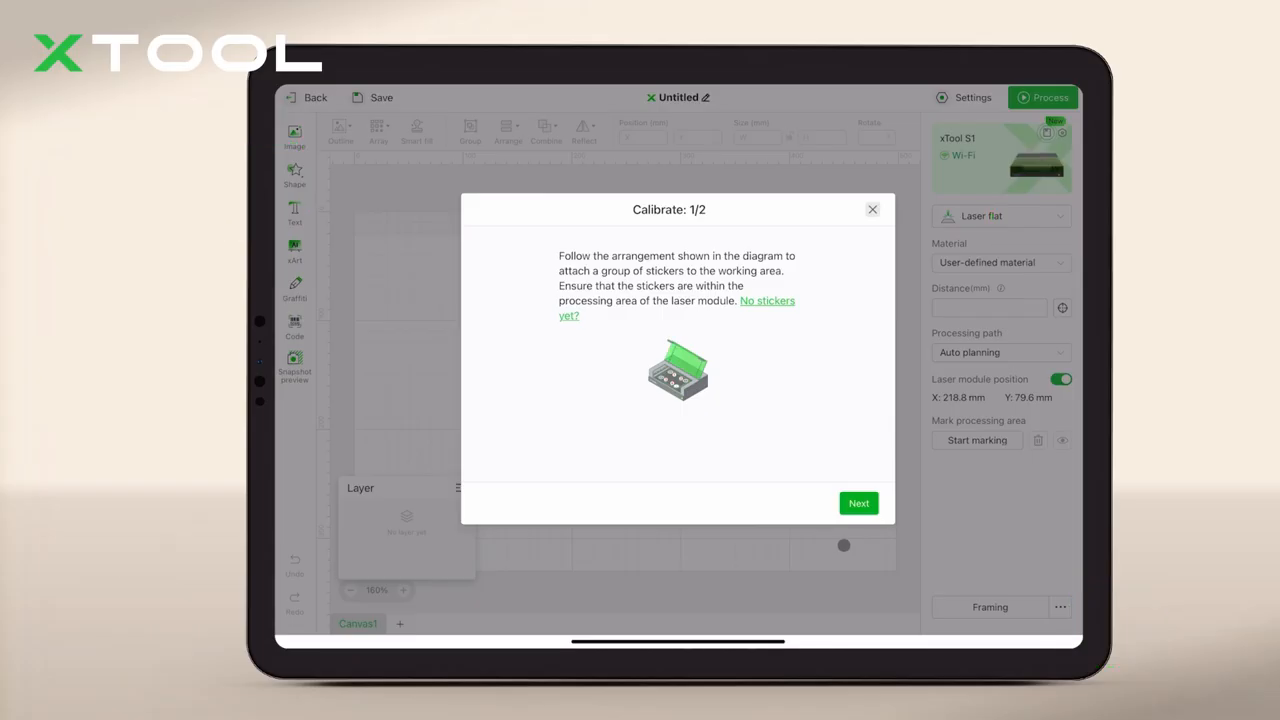
left_click(857, 503)
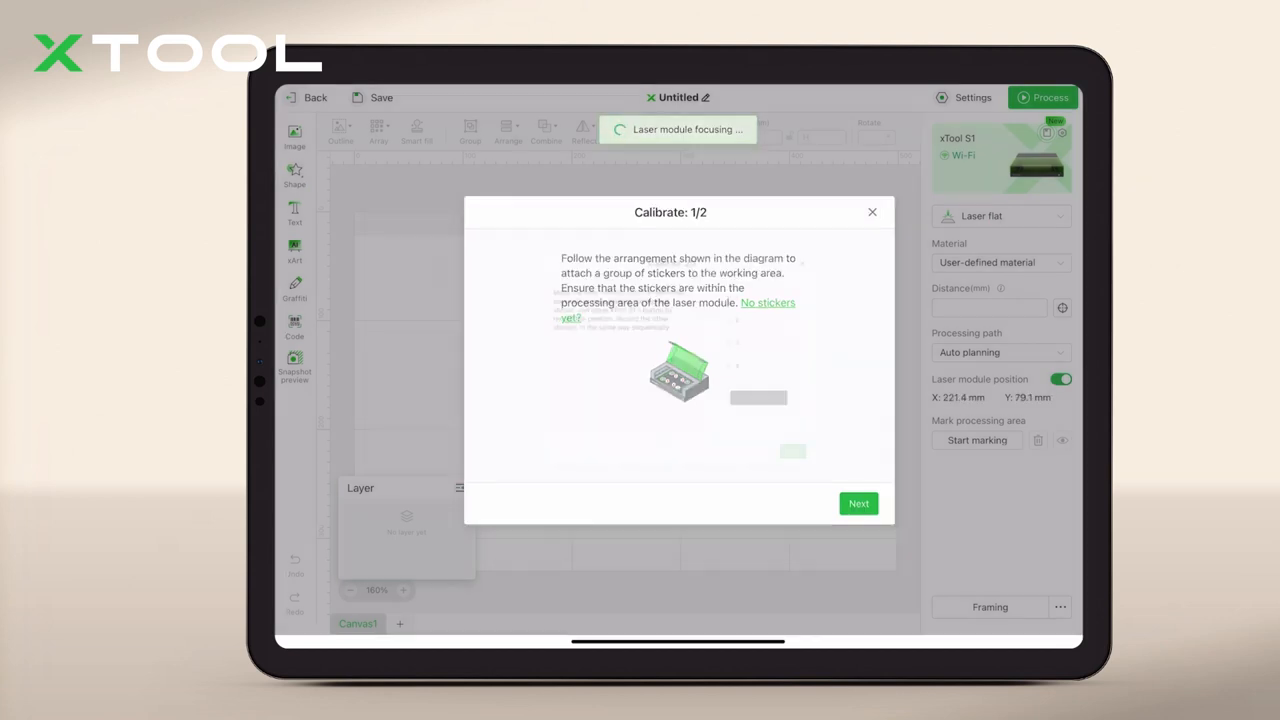
left_click(857, 503)
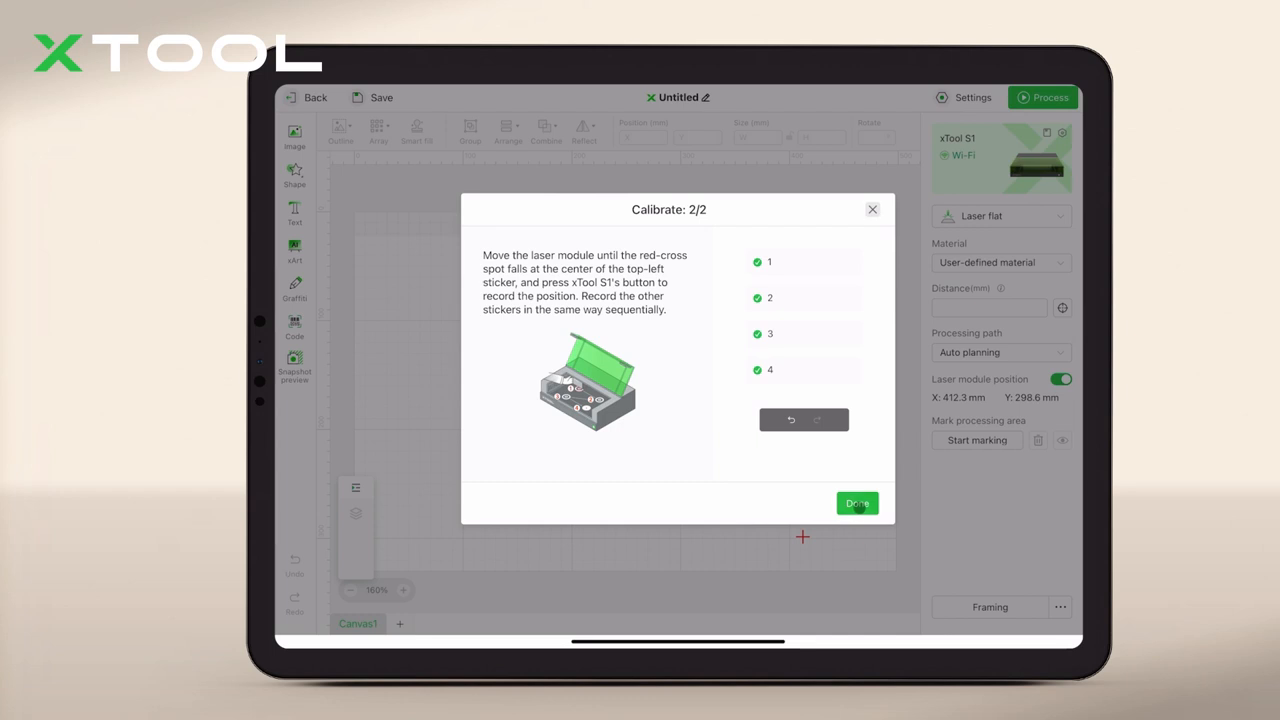
left_click(856, 503)
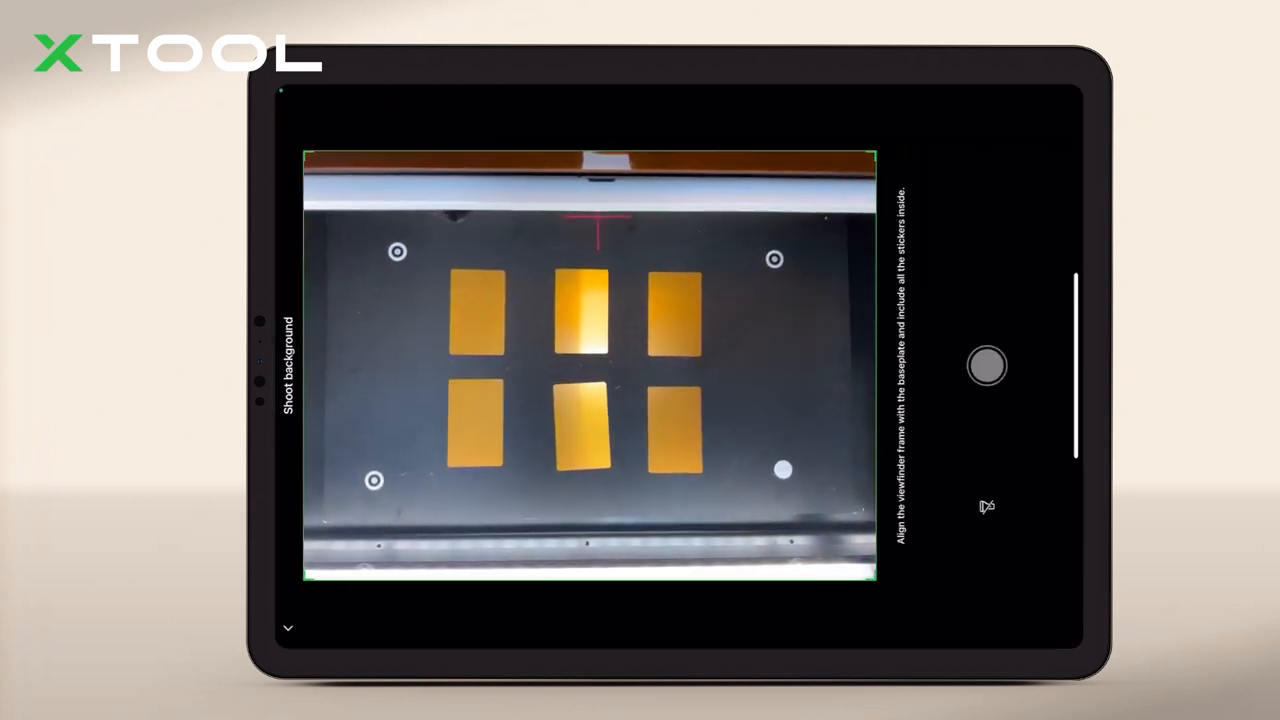
- Capture the background photo of the six metal cards on the baseplate
left_click(987, 365)
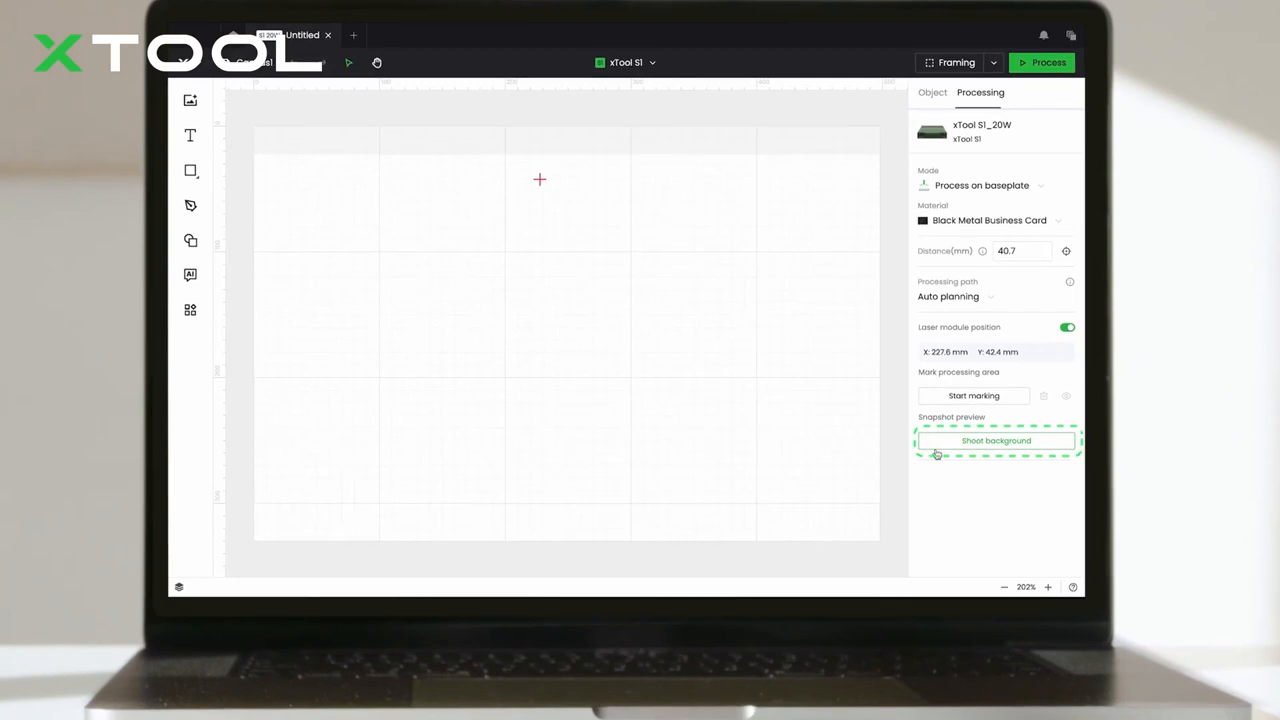
- Load the phone snapshot as canvas background and place a star on the top-middle card
left_click(996, 441)
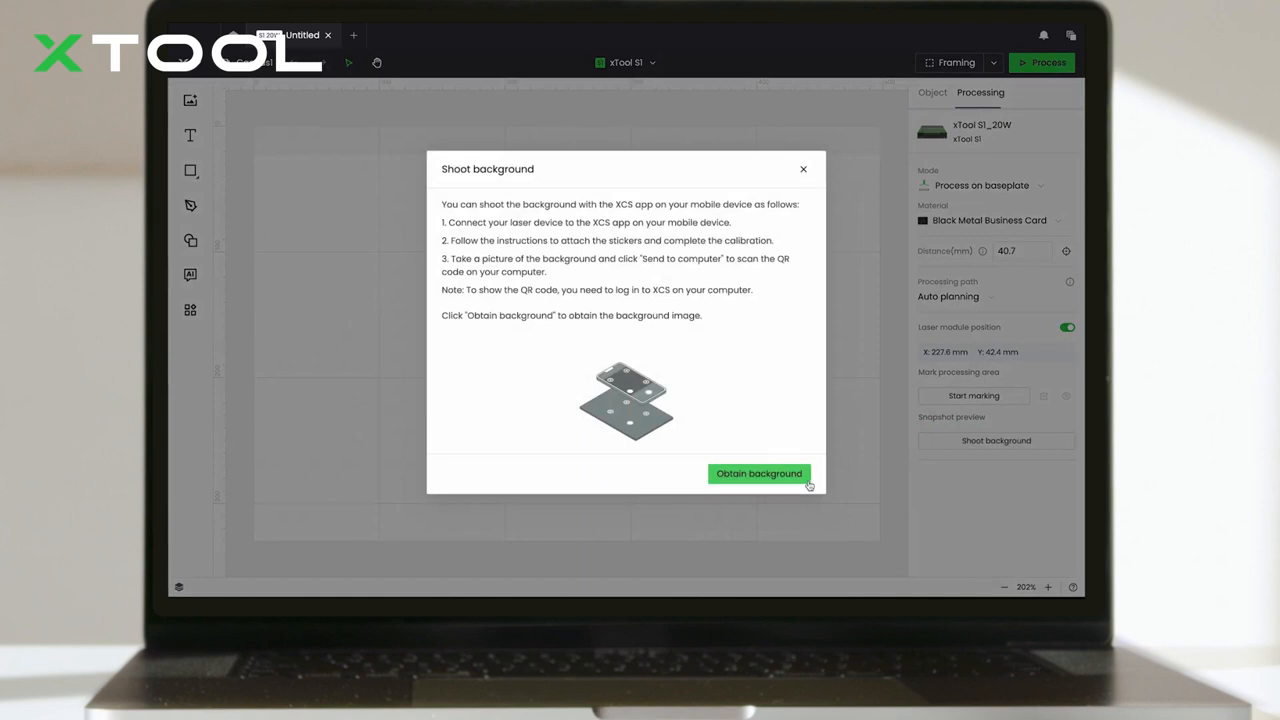
left_click(758, 473)
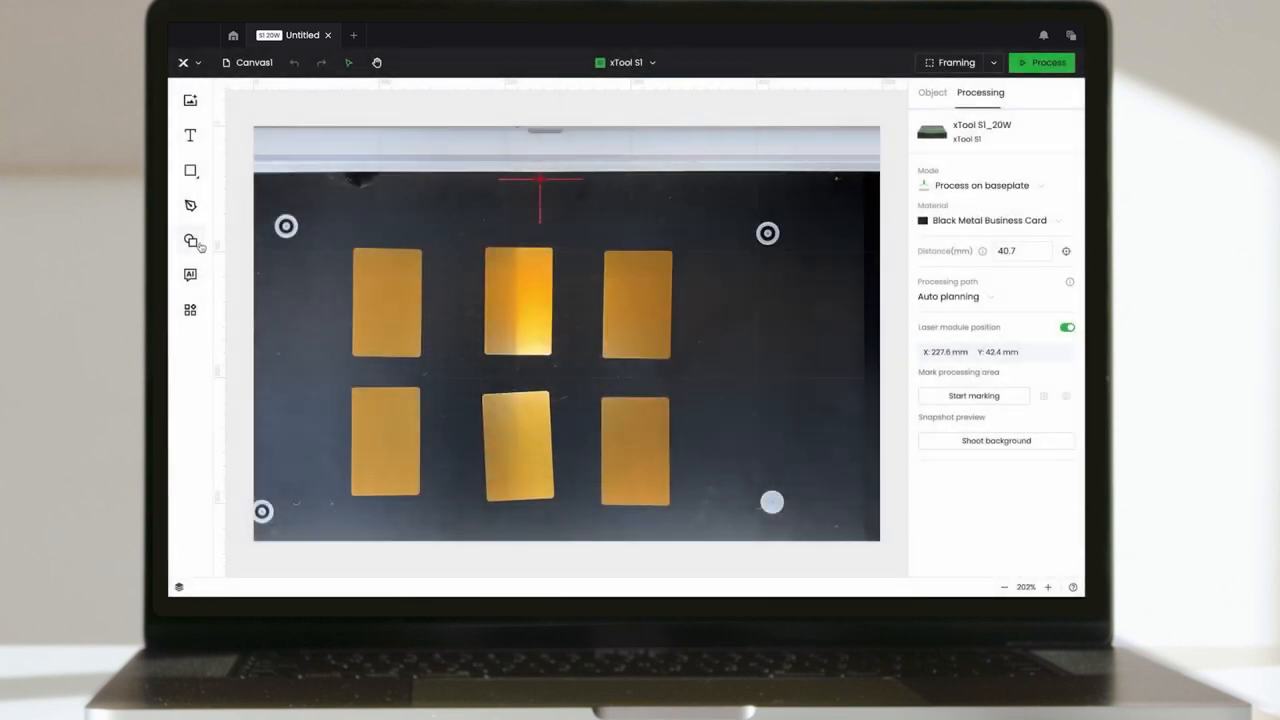
left_click(190, 240)
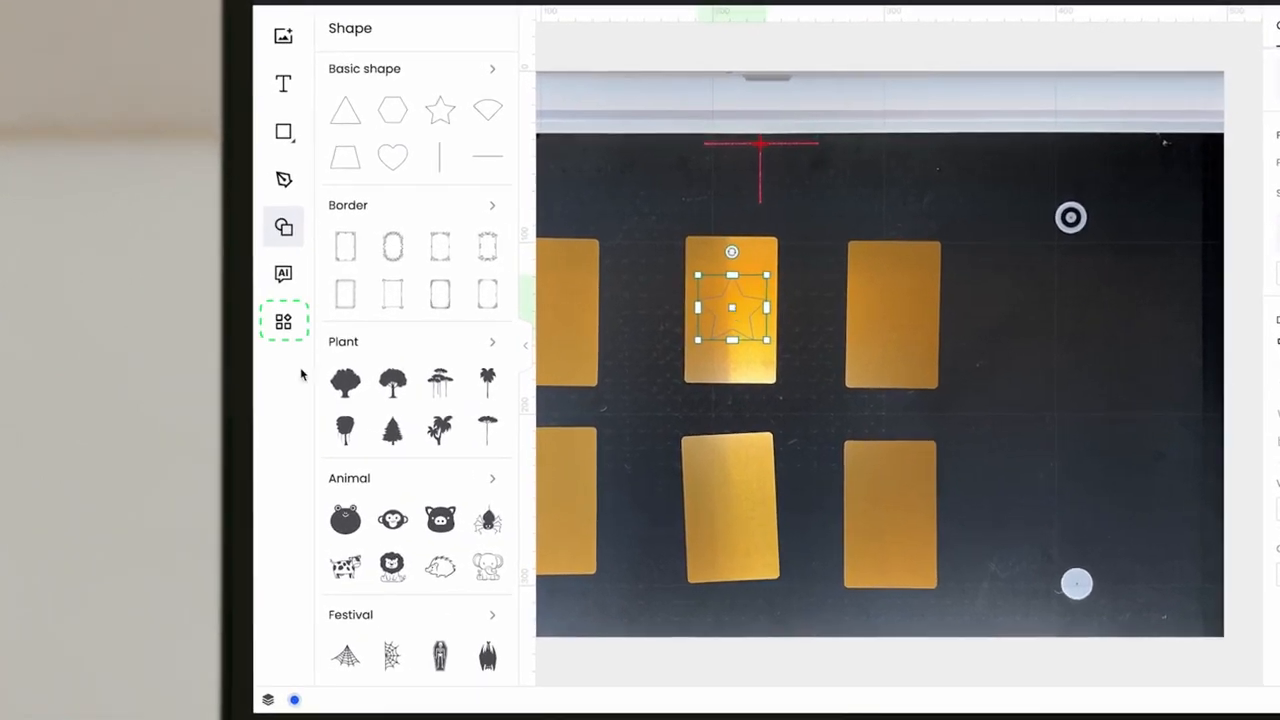
- Smart fill the star onto all six cards and open the process preview
left_click(283, 321)
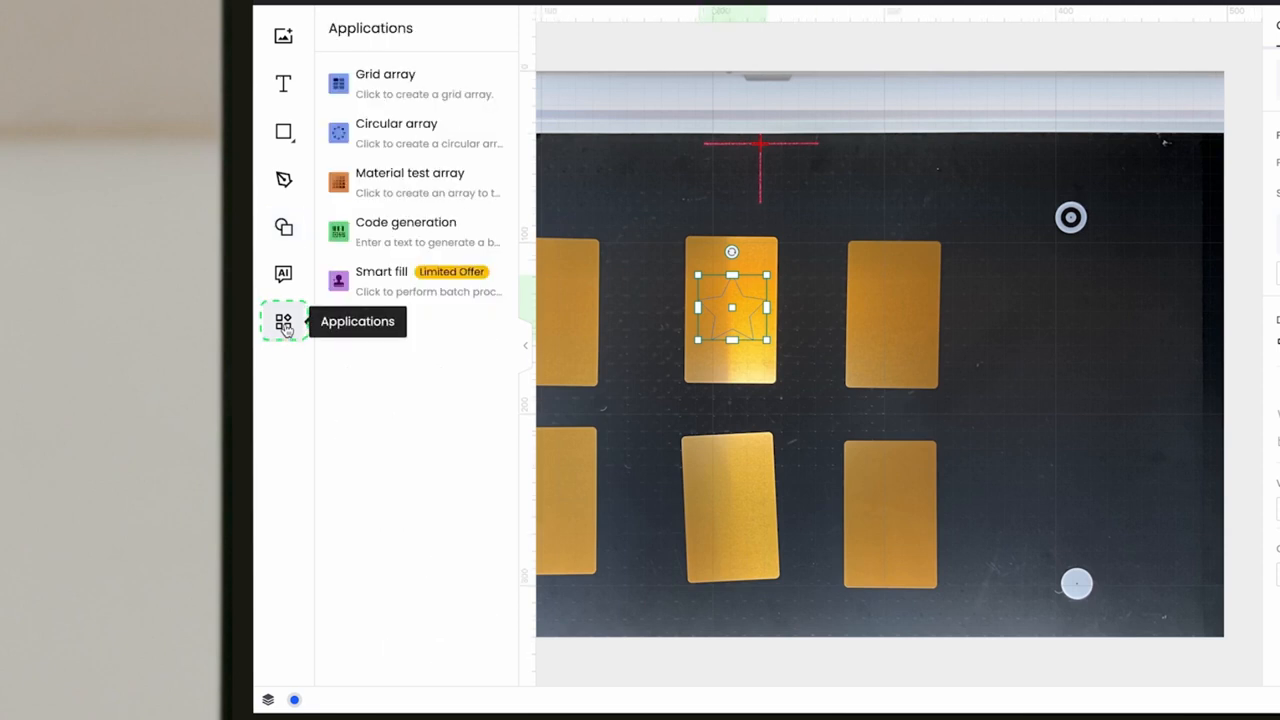
mouse_move(390, 294)
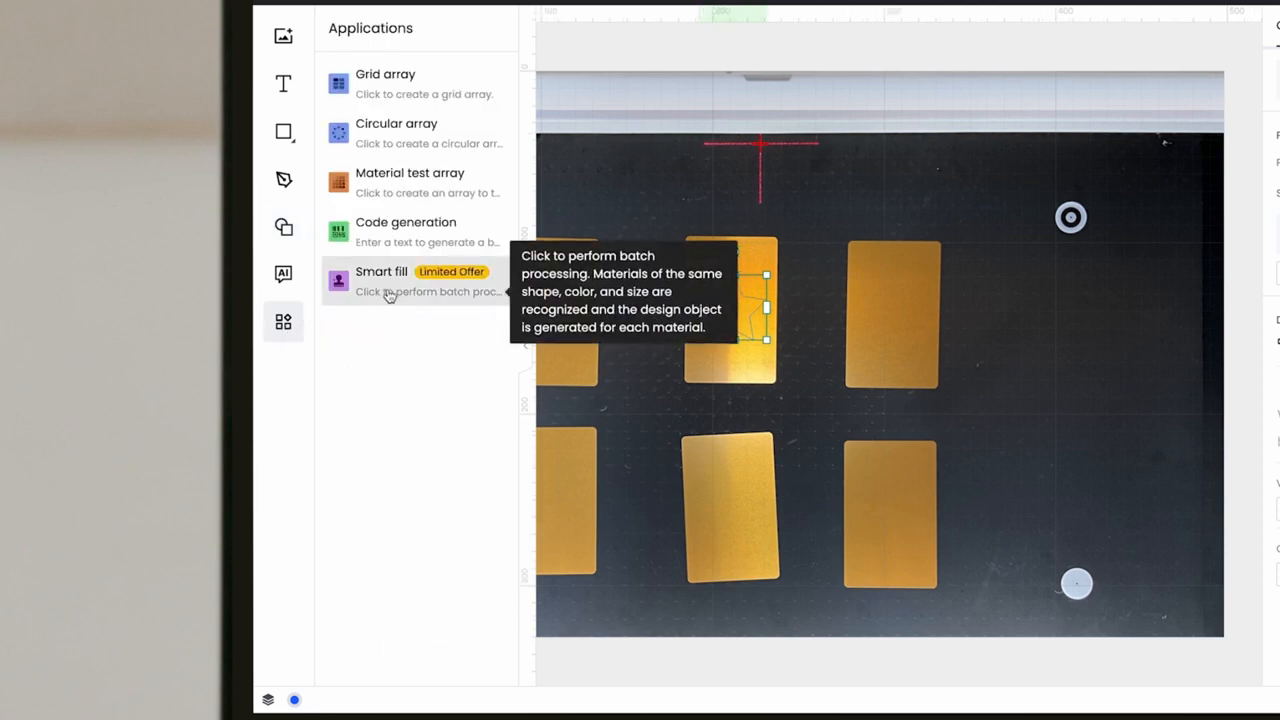
left_click(390, 280)
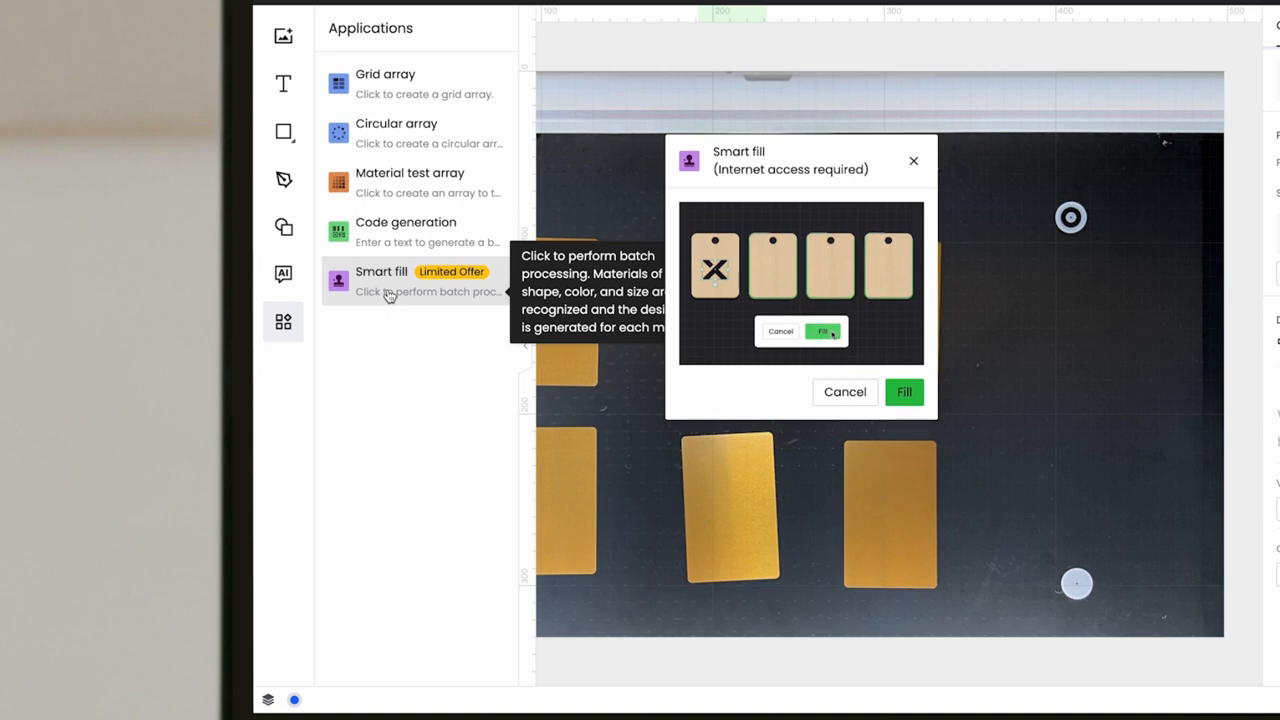
left_click(822, 331)
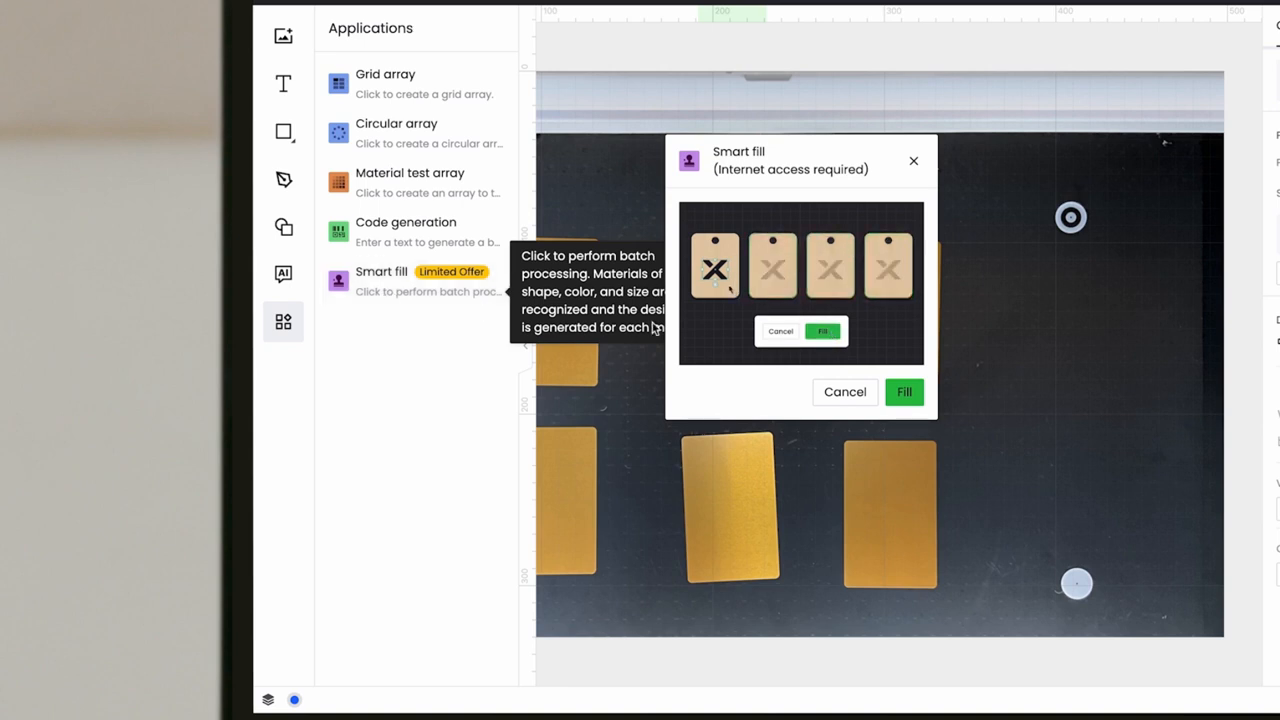
left_click(903, 391)
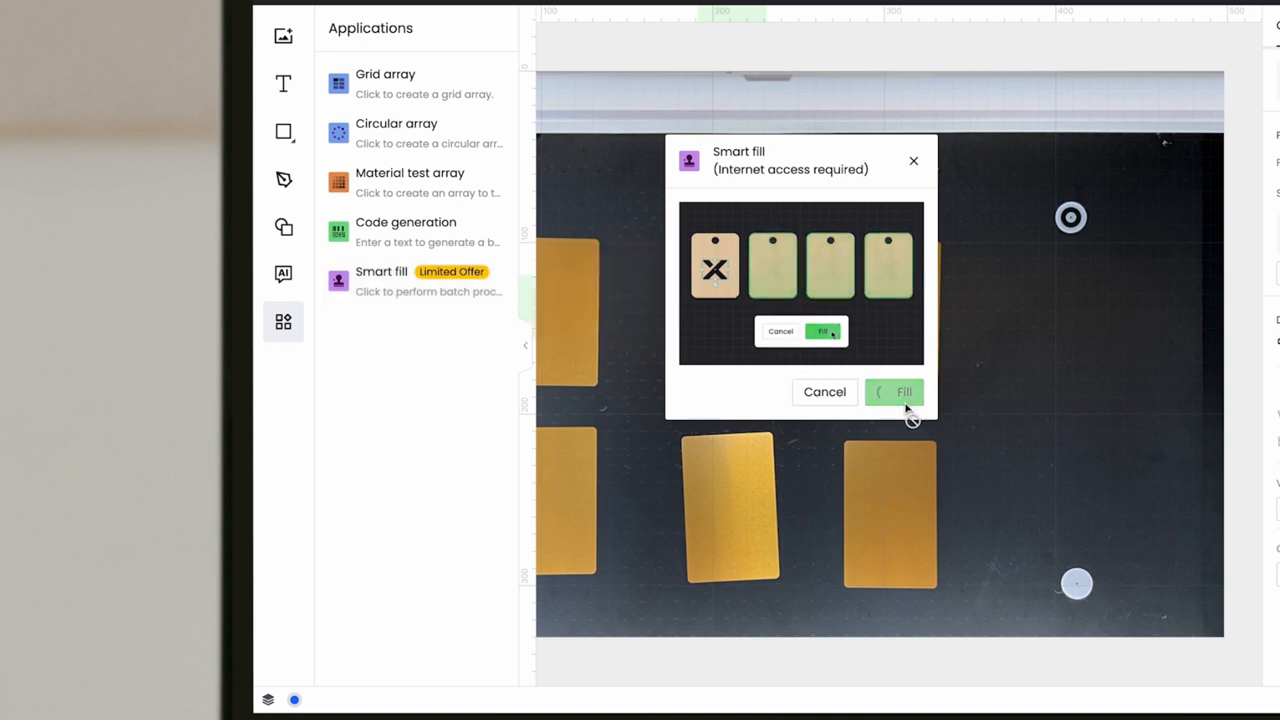
left_click(824, 391)
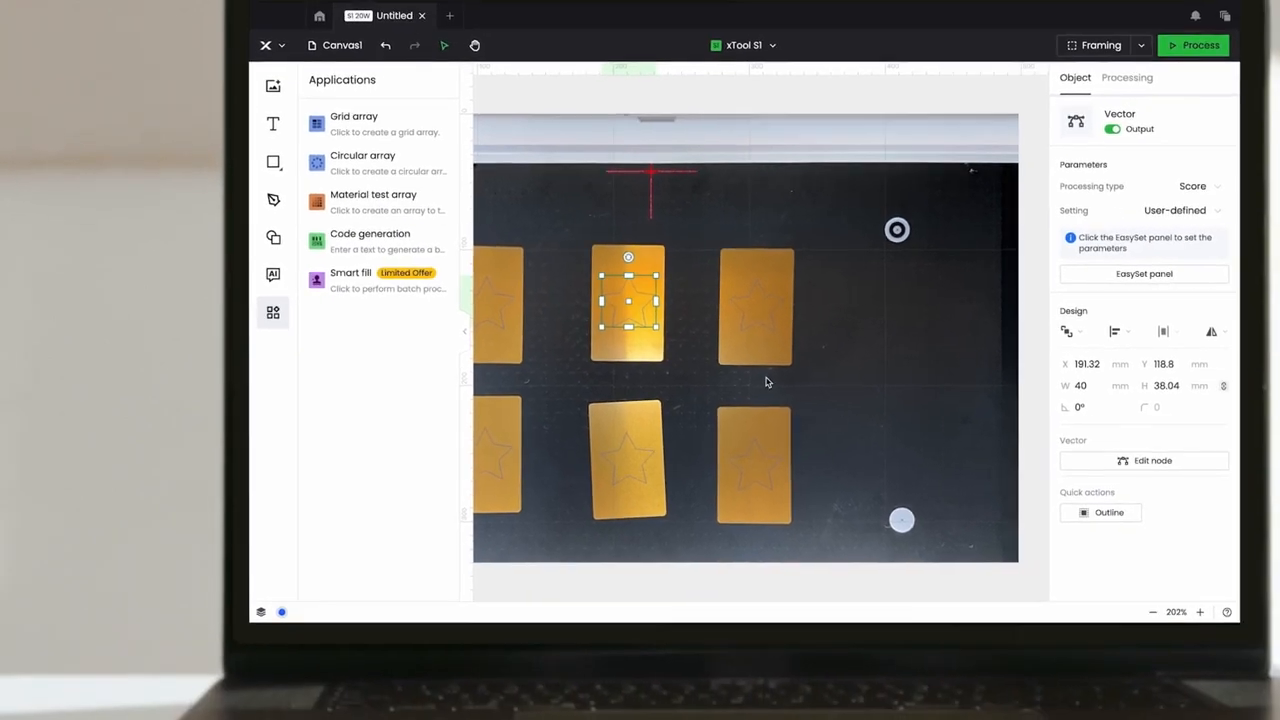
left_click(1201, 45)
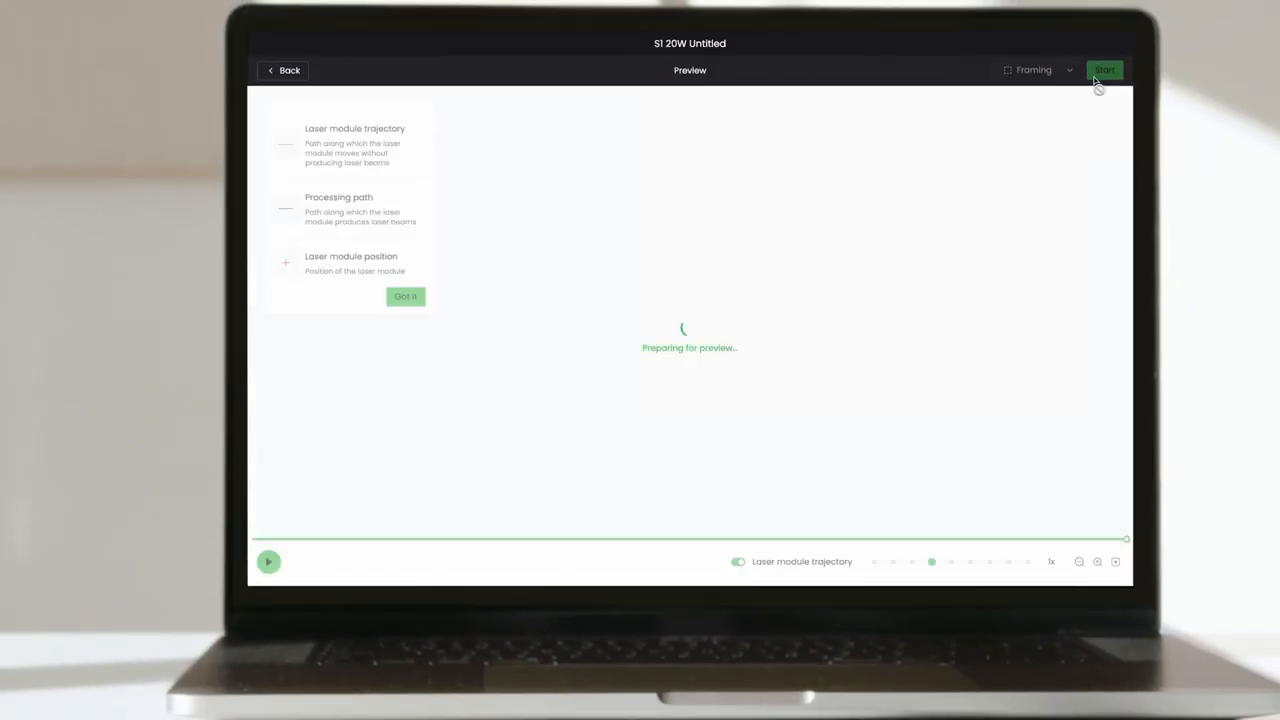